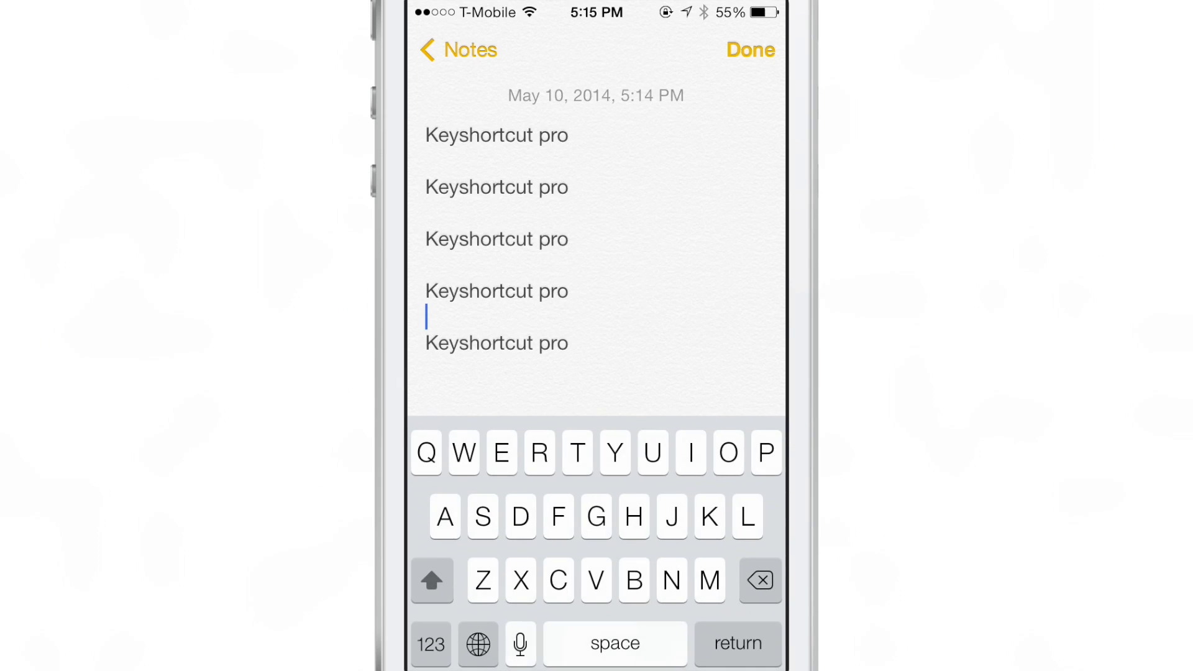
# Start a fresh empty line beneath the repeated Keyshortcut pro lines.
pyautogui.press('return')
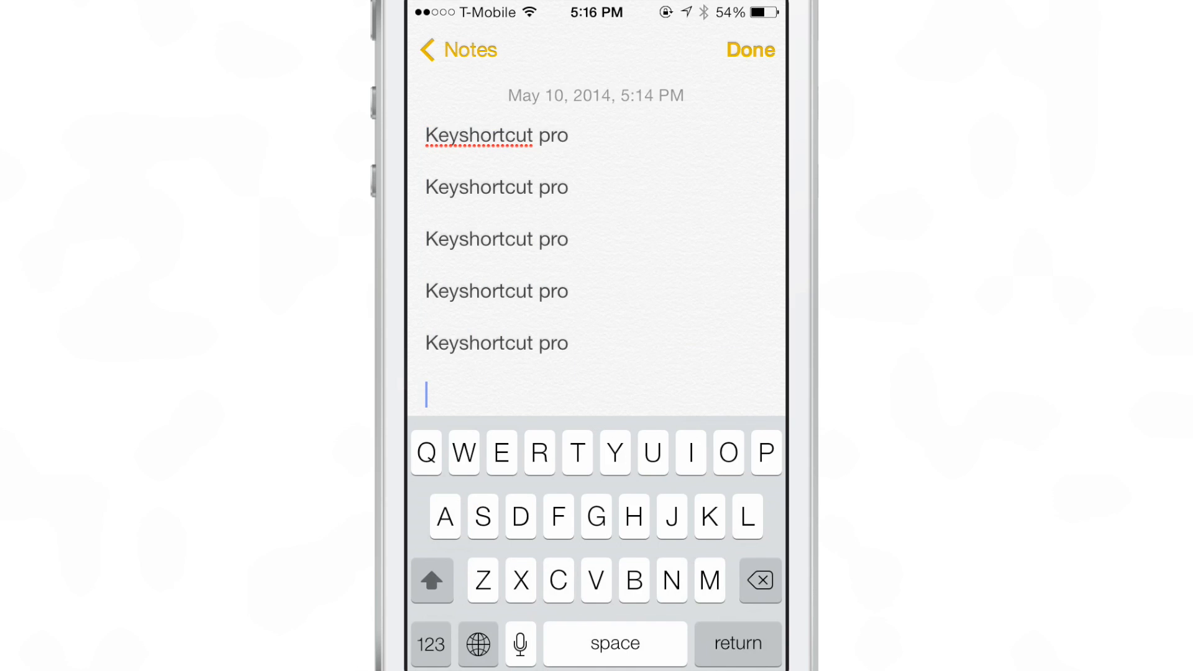
# Scroll up through the note's Keyshortcut pro lines before selecting all text.
pyautogui.scroll(3)
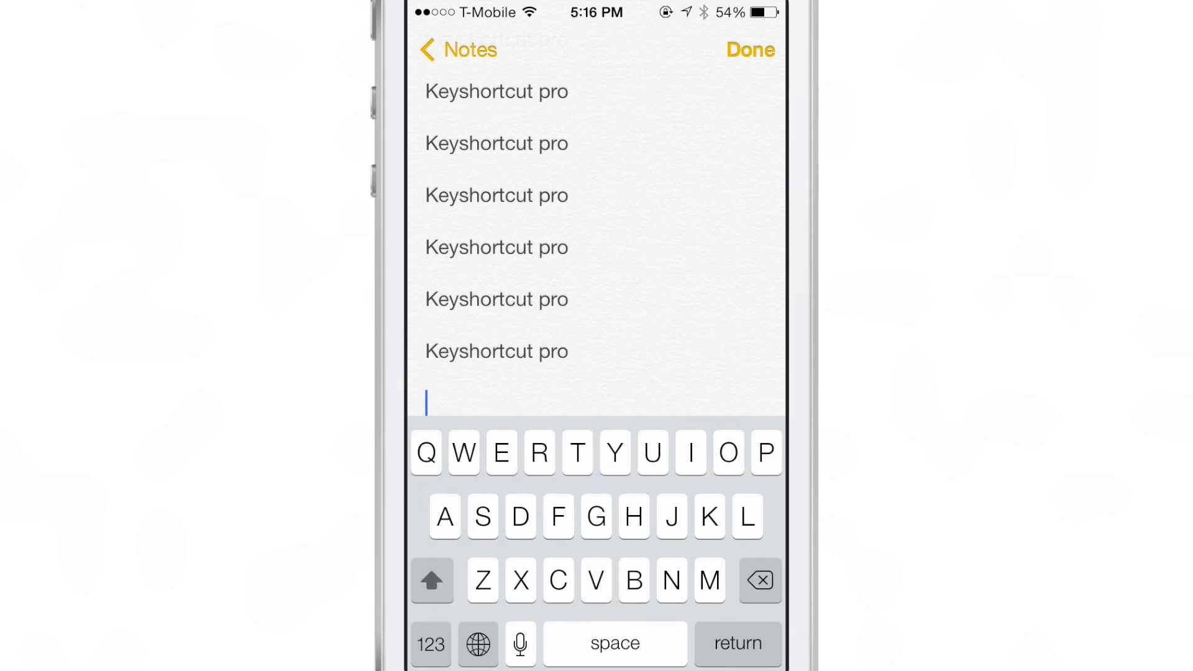
pyautogui.scroll(3)
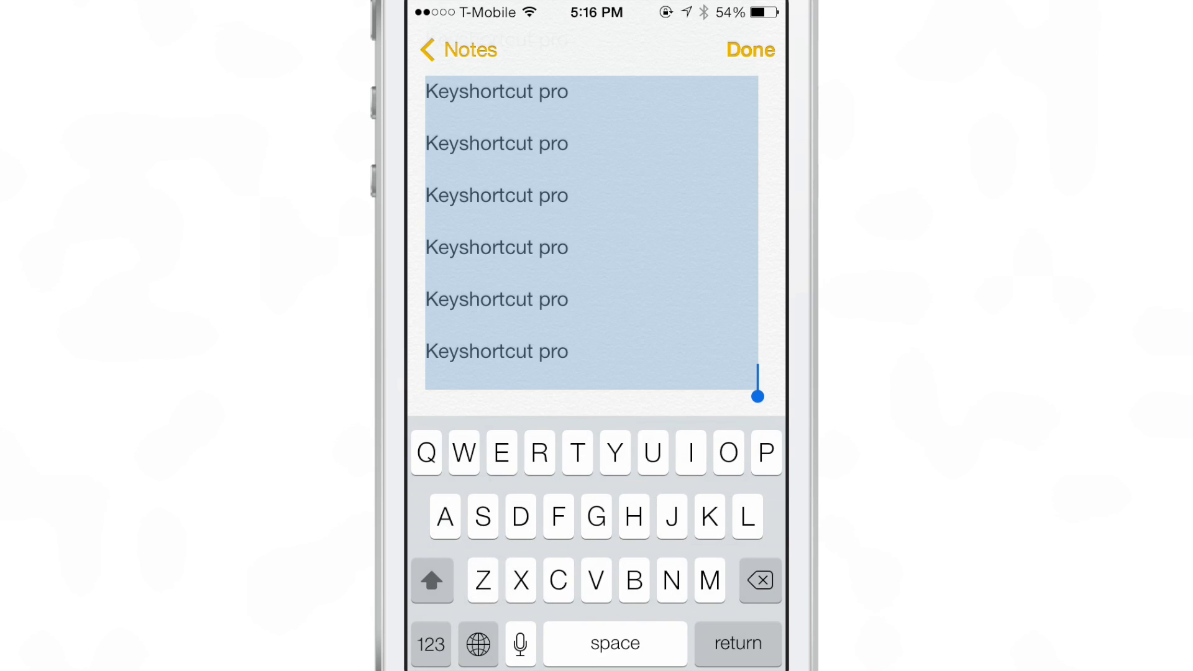
# Cut all selected text, then insert profile 1's phrase 'This is Jeff, with iDownloadBlog'.
pyautogui.click(538, 453)
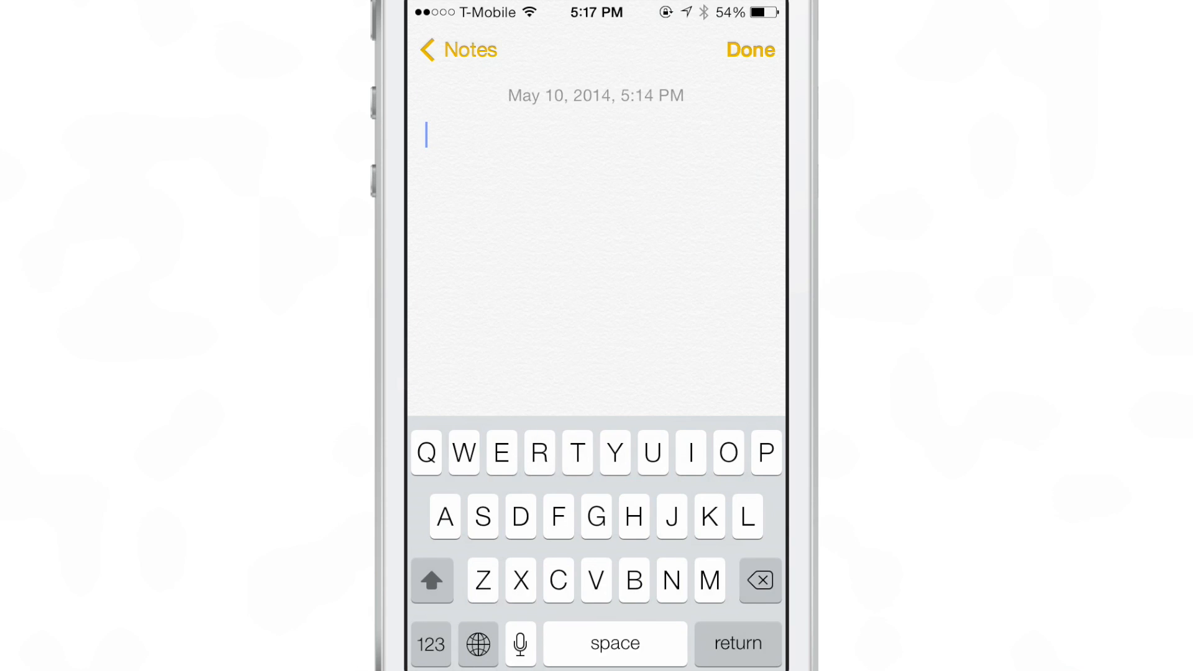
pyautogui.click(431, 643)
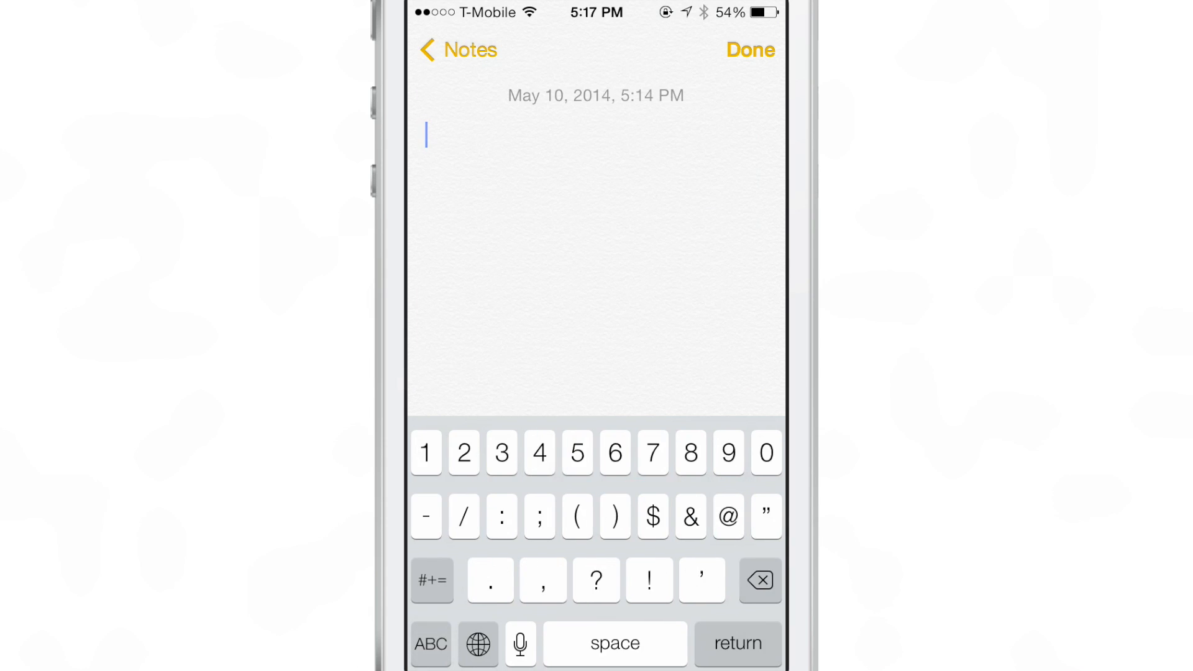
pyautogui.click(425, 452)
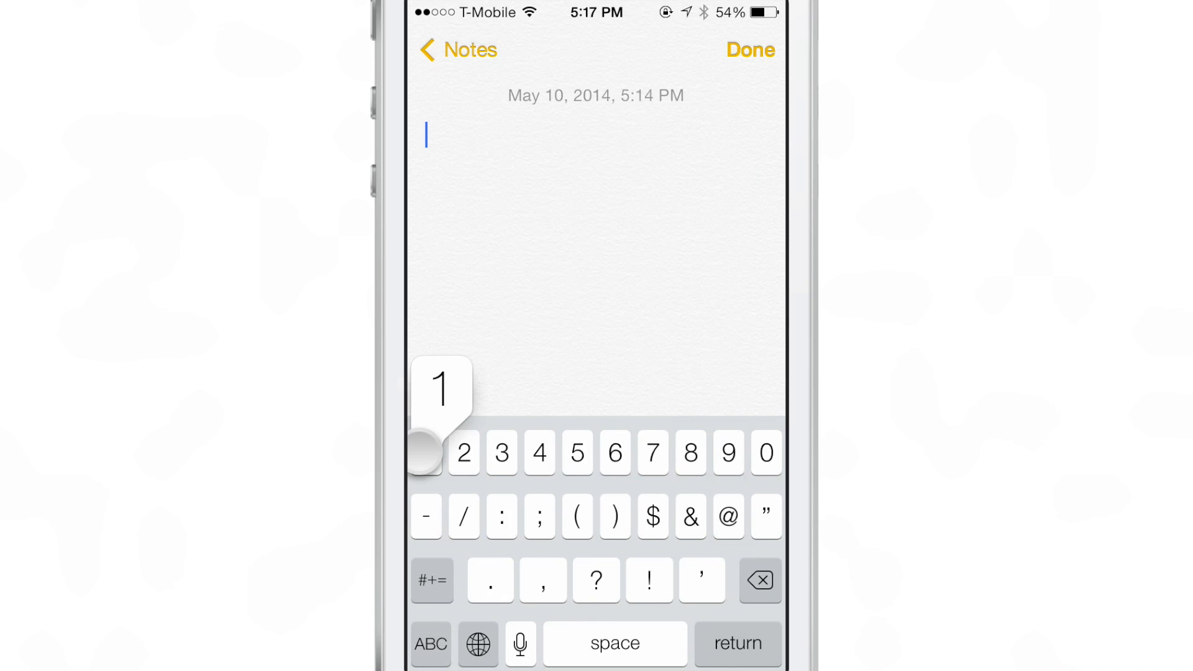
pyautogui.write('This is Jeff, with iDownloadBlog')
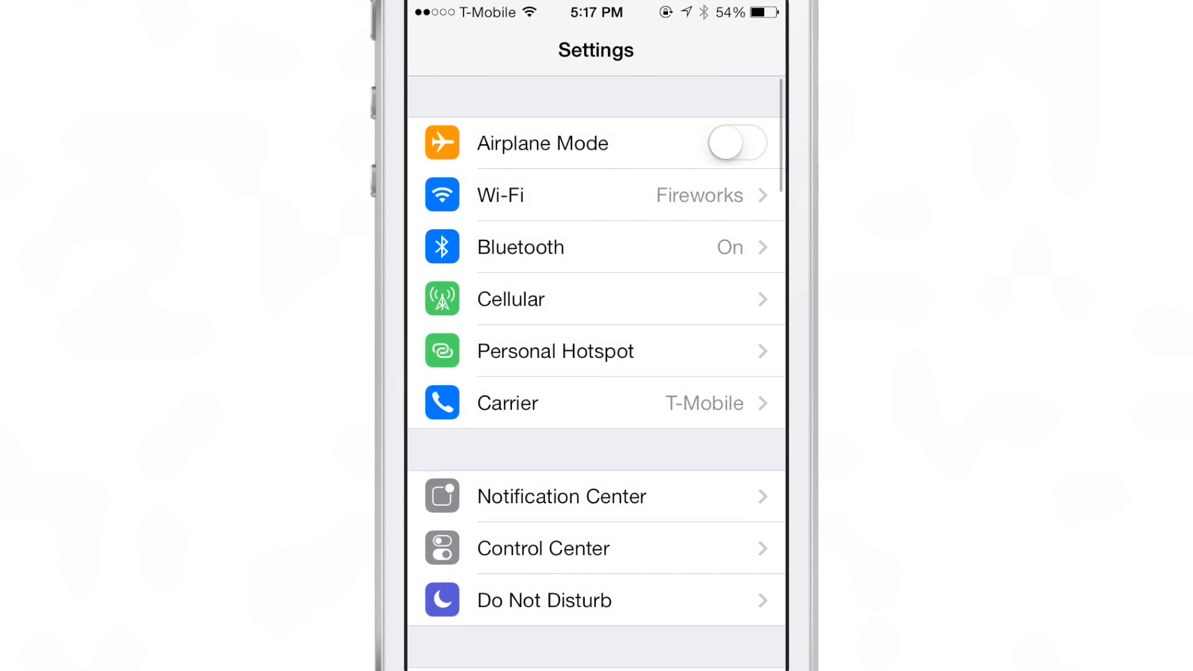
# Scroll through the KeyShortcut pane's shortcut letters and profile 1 phrase.
pyautogui.scroll(-3)
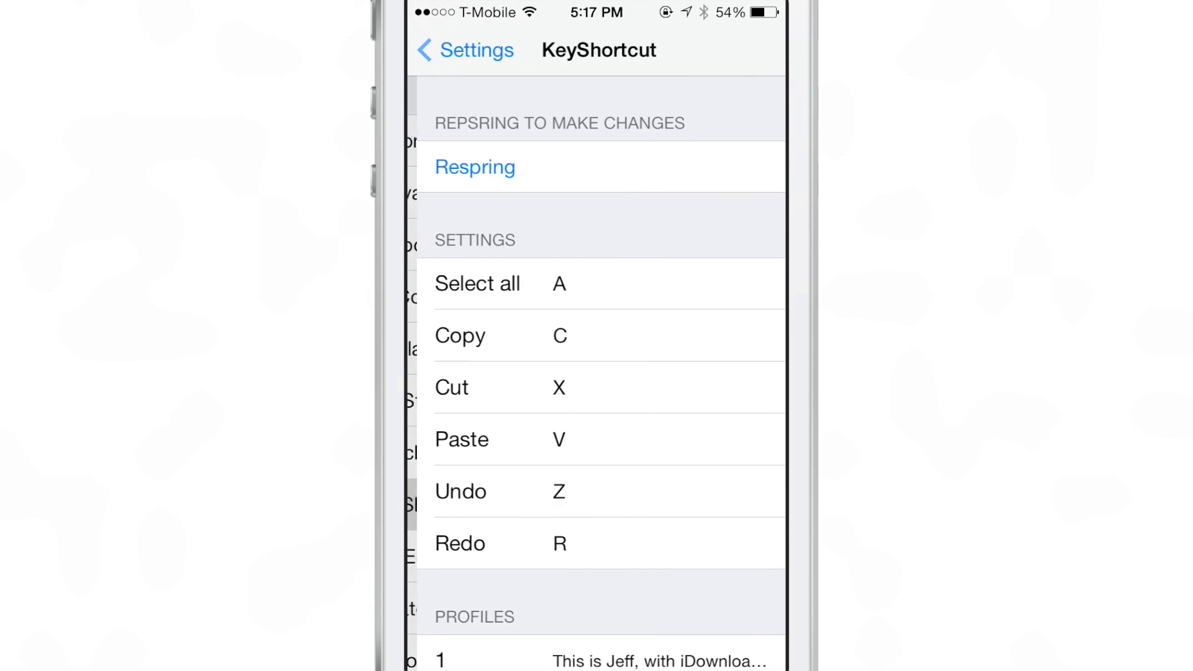
pyautogui.scroll(-3)
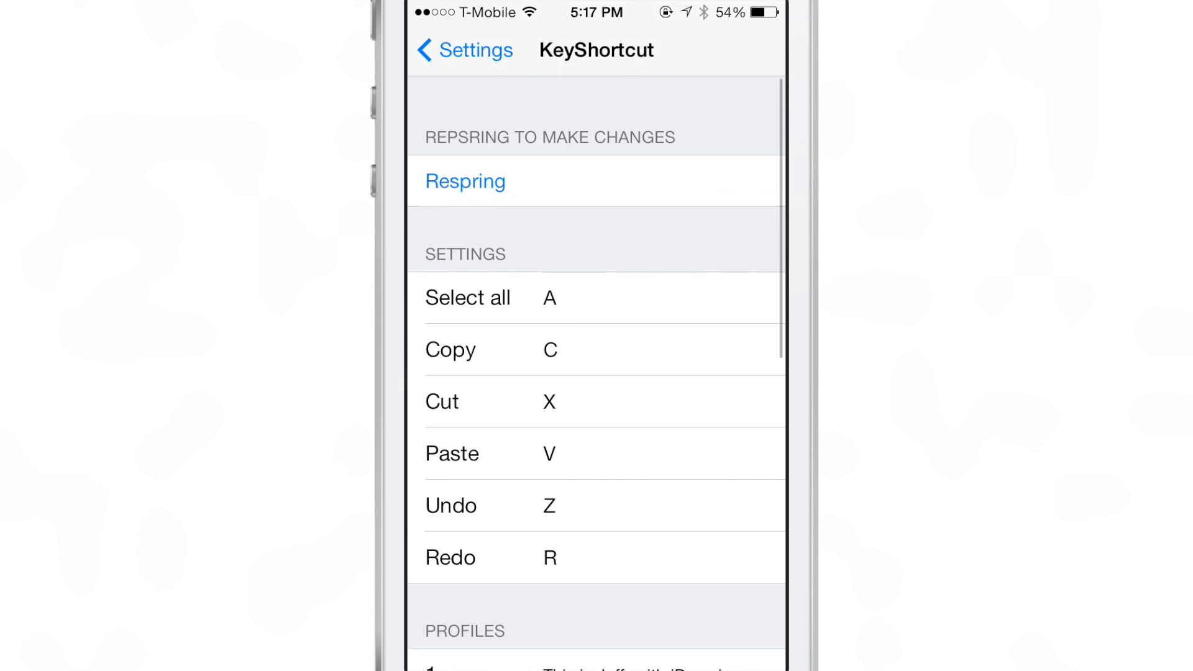
pyautogui.scroll(3)
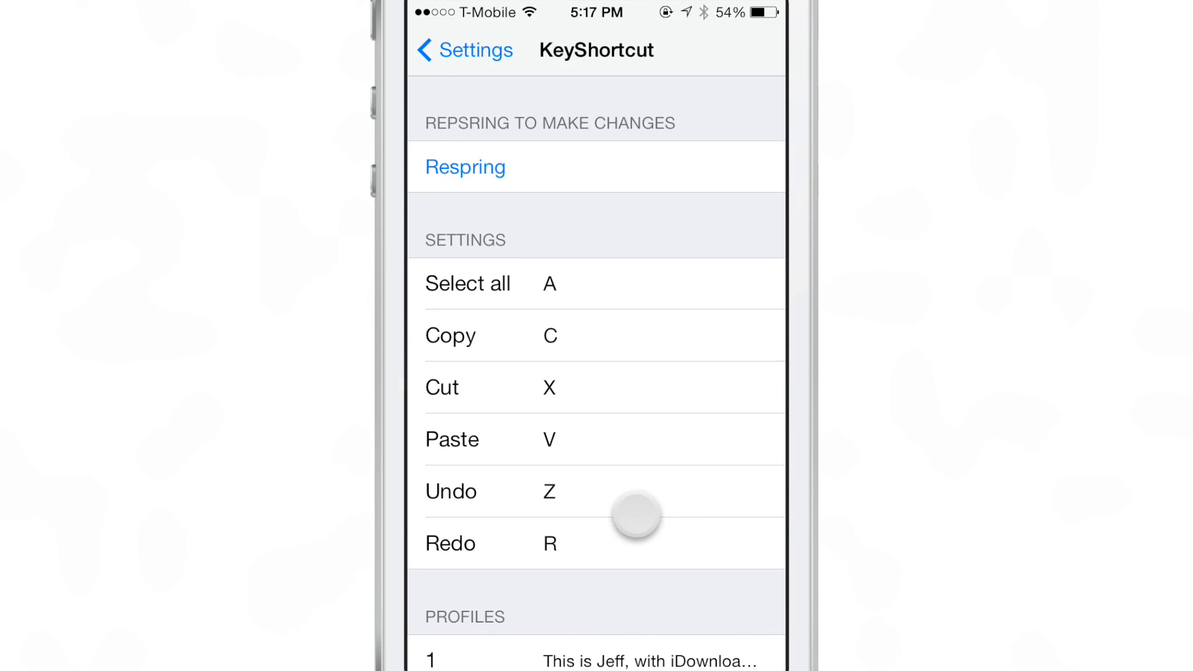
pyautogui.scroll(-3)
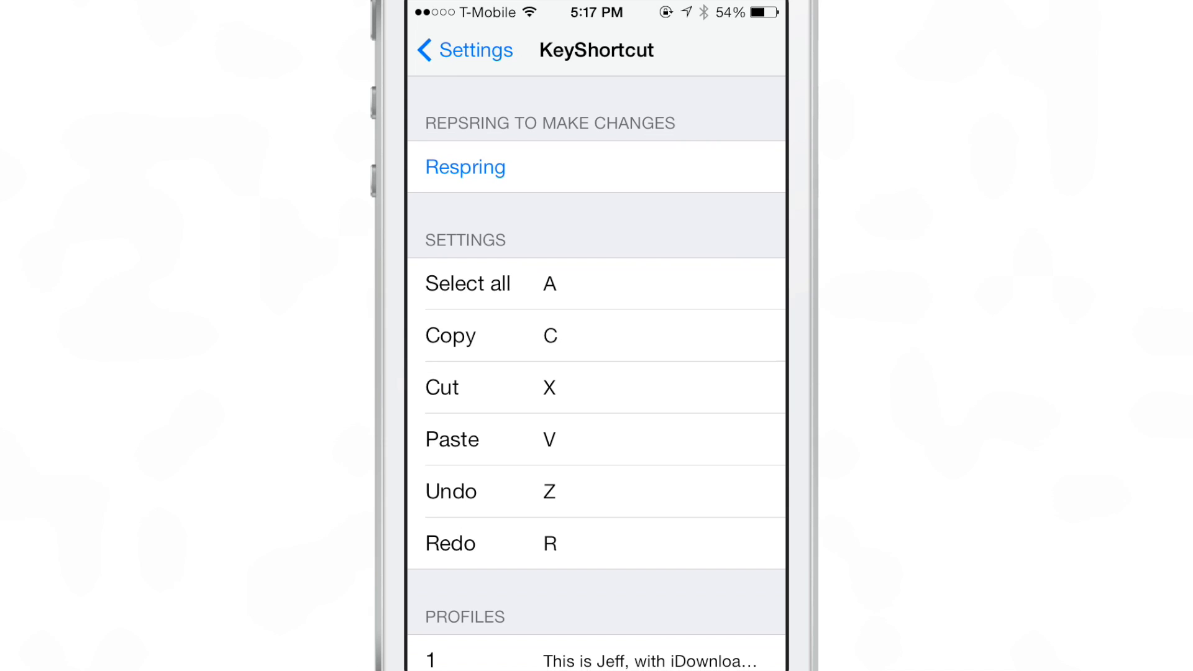
# Return to the main Settings list, go Home, and launch Cydia.
pyautogui.click(456, 50)
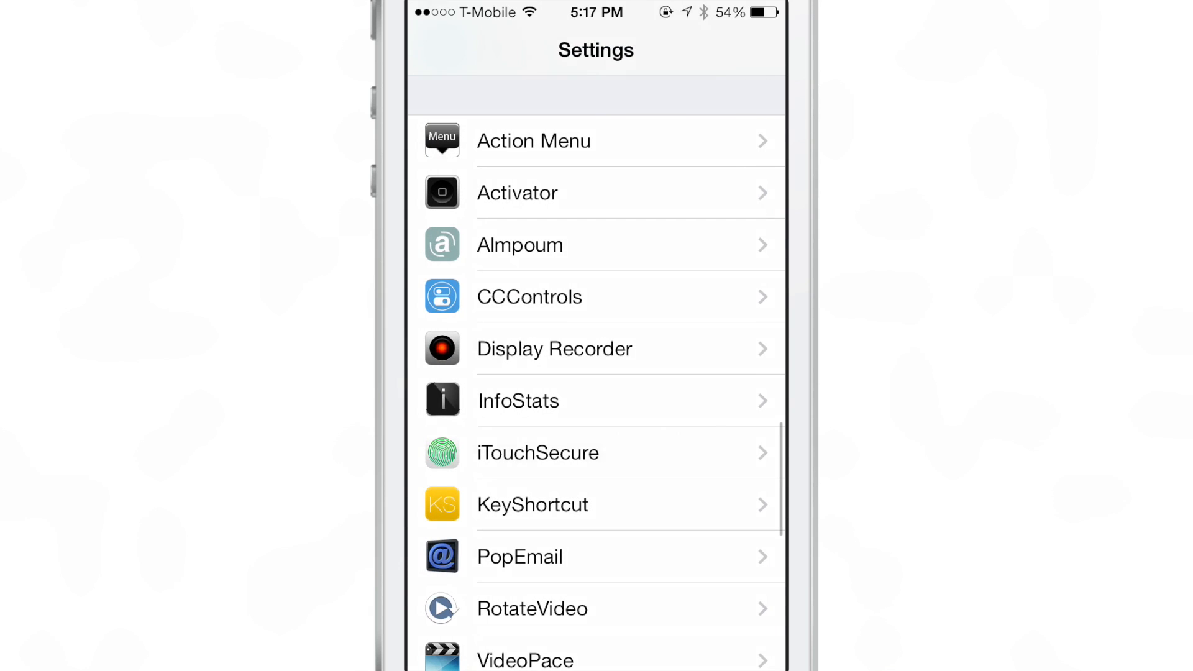
pyautogui.press('home')
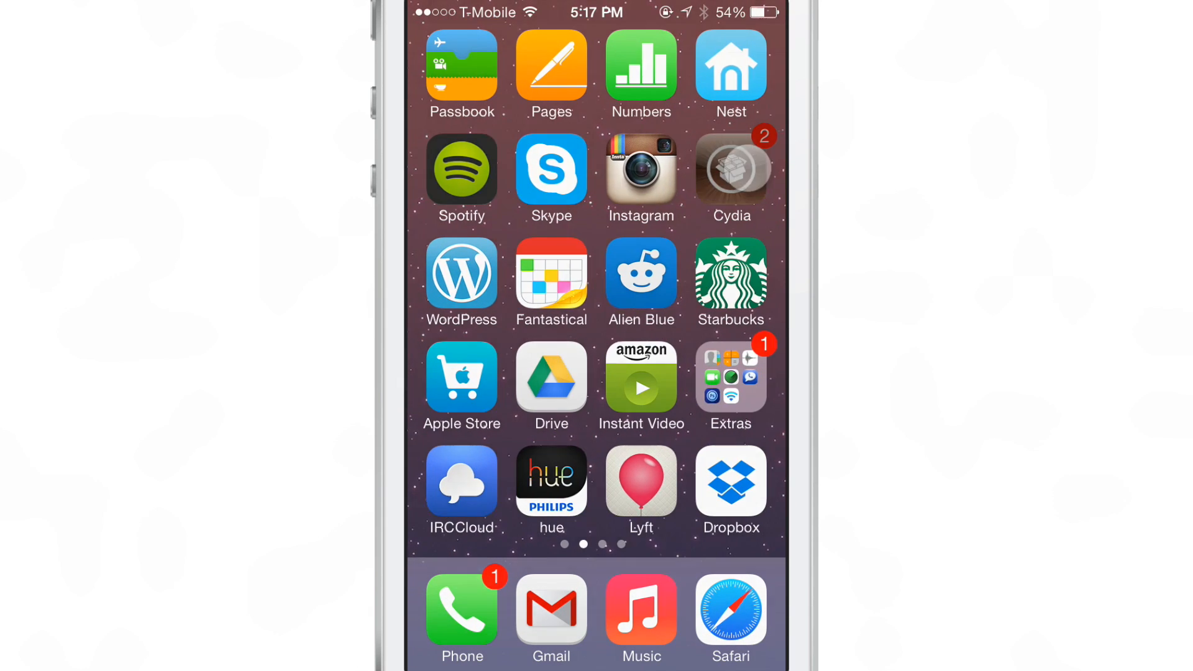
pyautogui.click(728, 169)
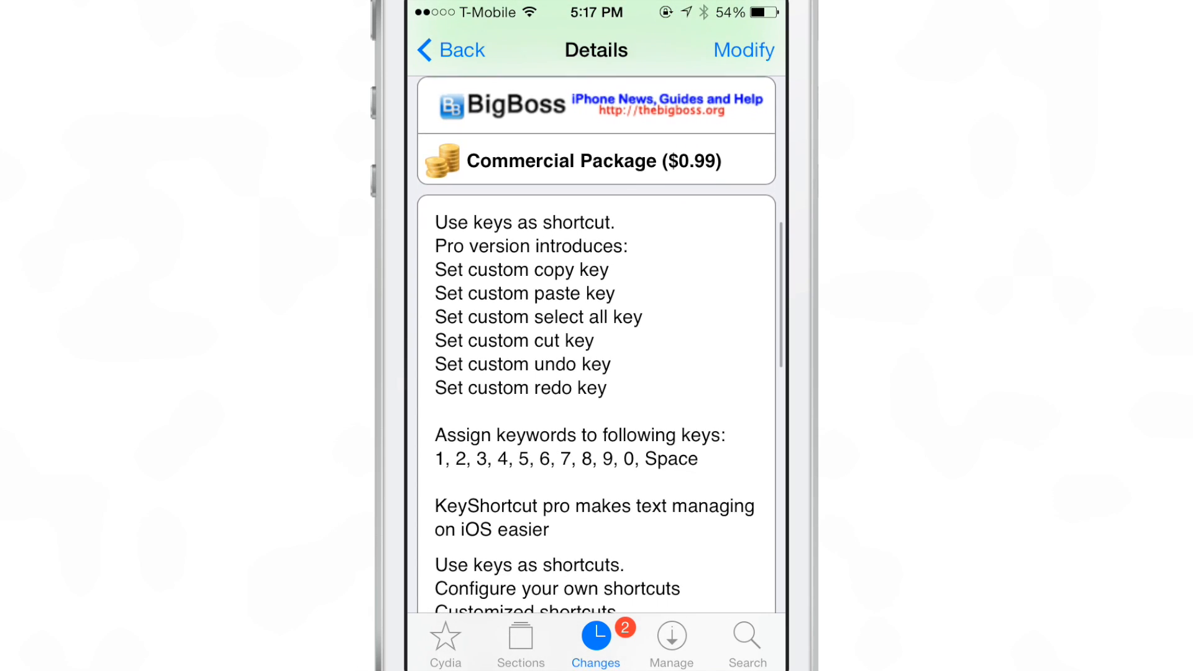
pyautogui.scroll(-3)
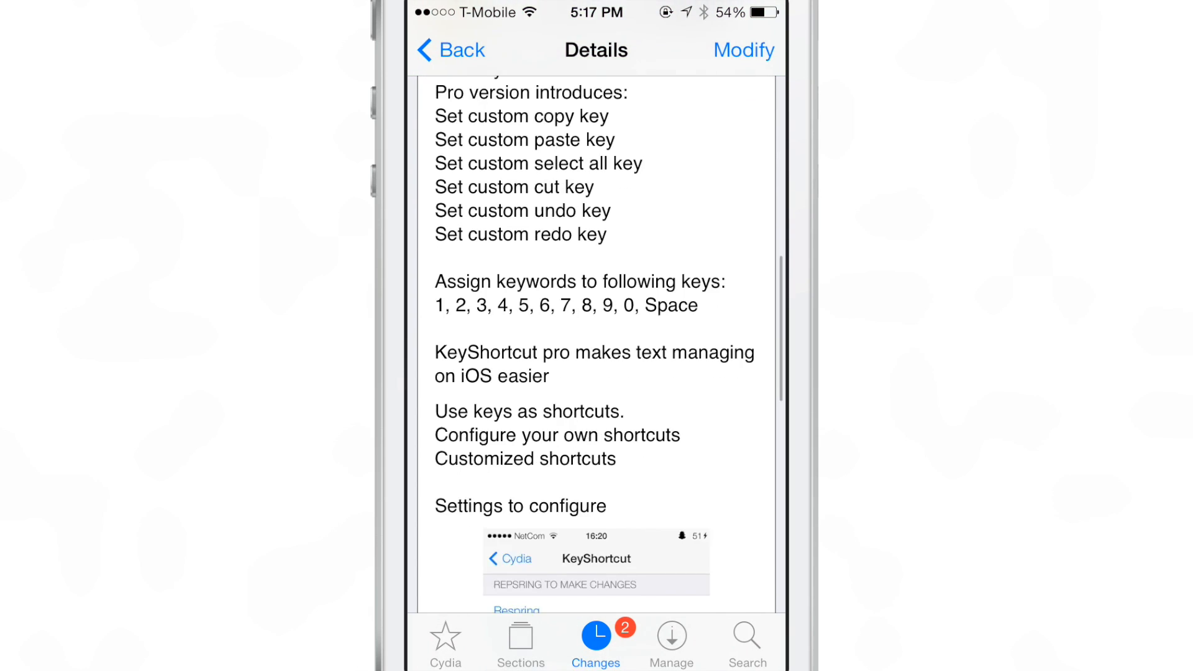
pyautogui.scroll(-3)
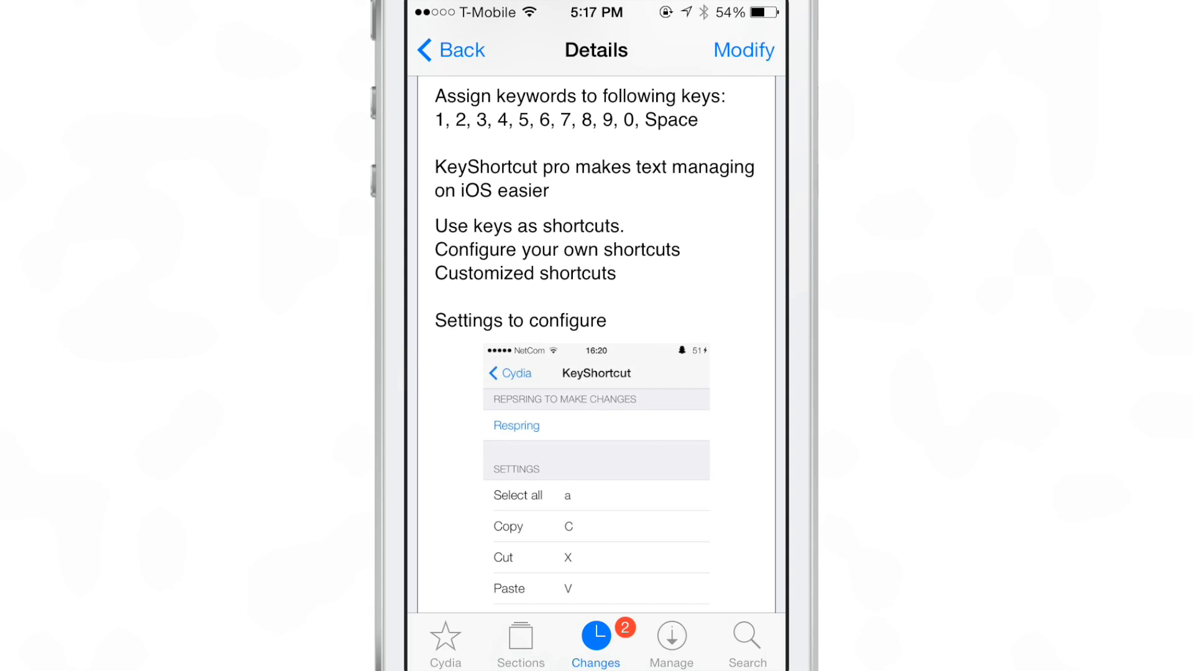